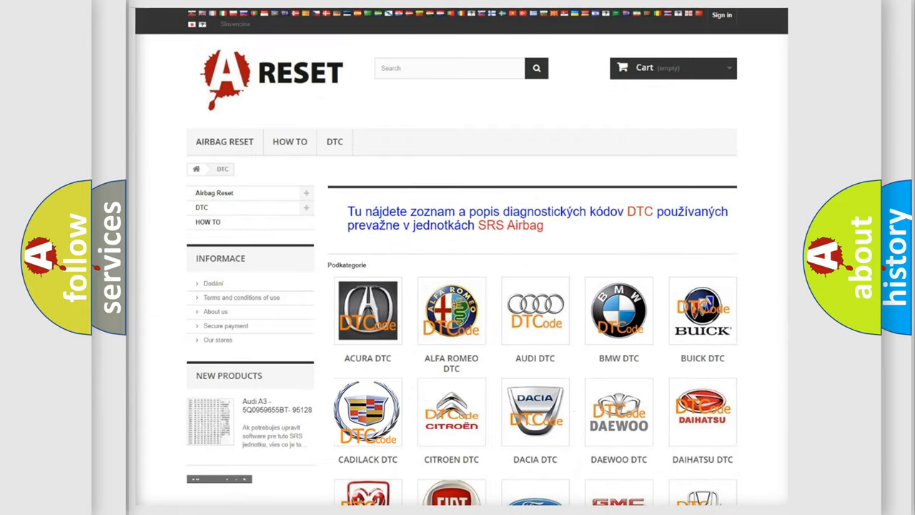
# Open the Cadillac DTC subcategory and scroll through its B-series airbag codes
pyautogui.click(368, 412)
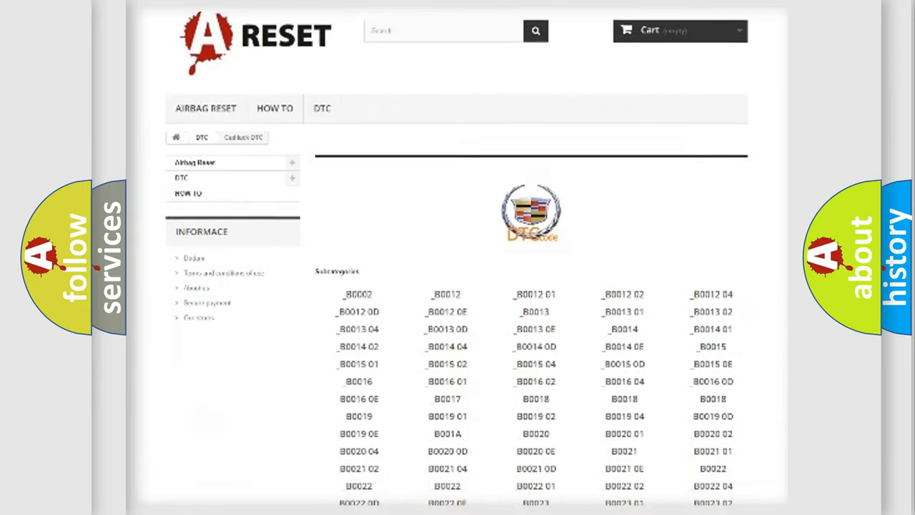
pyautogui.scroll(-3)
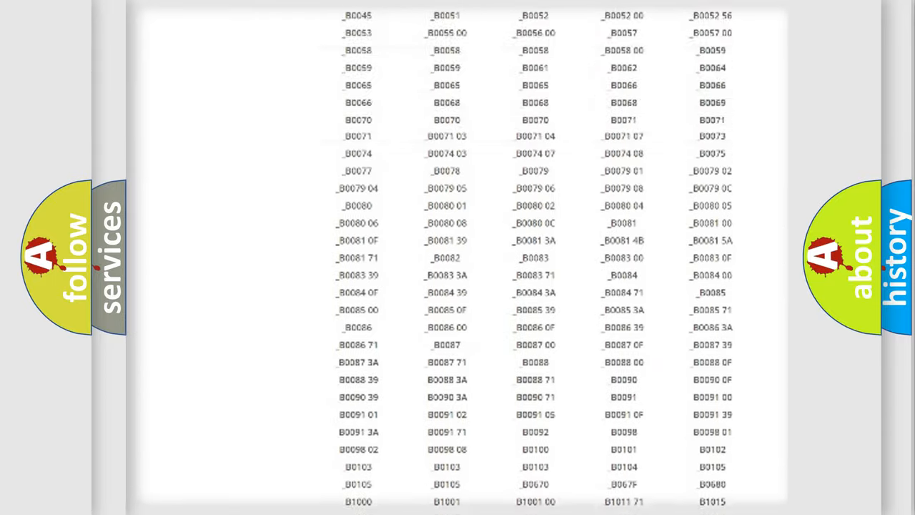